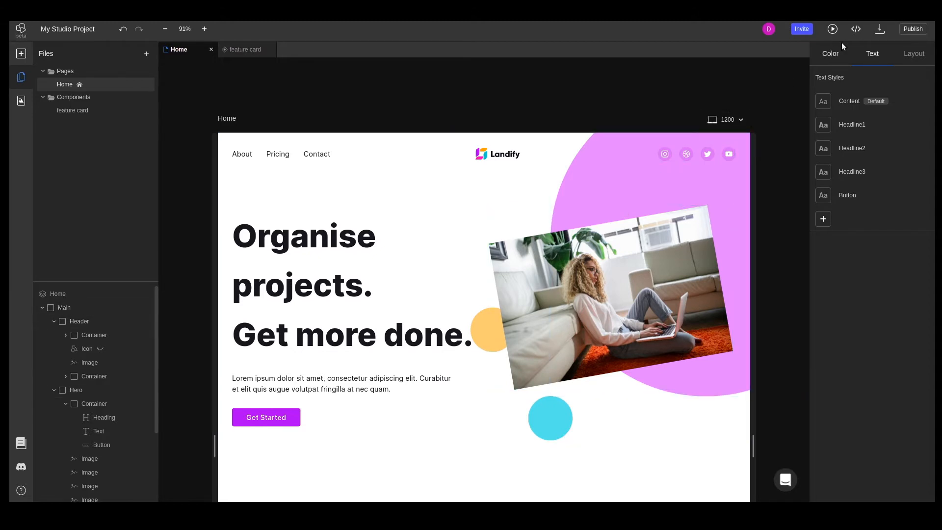
Step: Show the Home page's generated React code and CSS module instead of the canvas
click(855, 28)
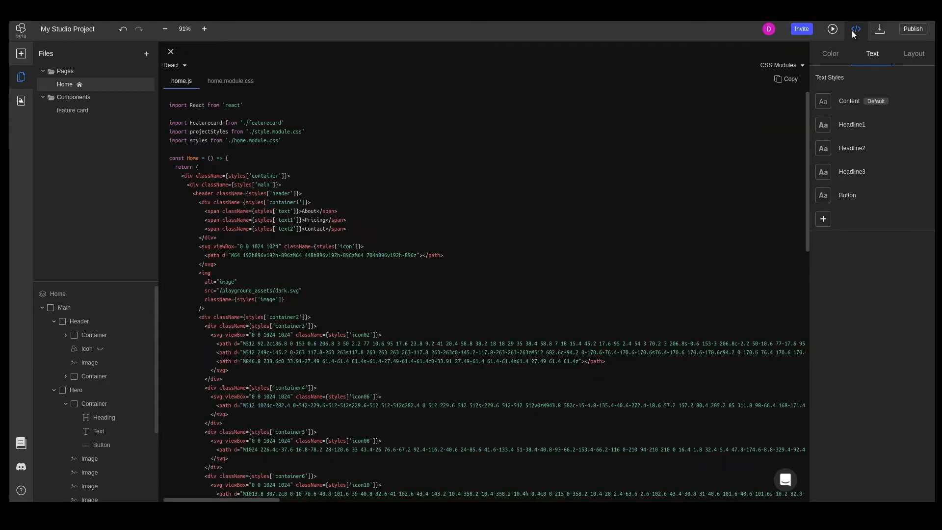
mouse_move(853, 29)
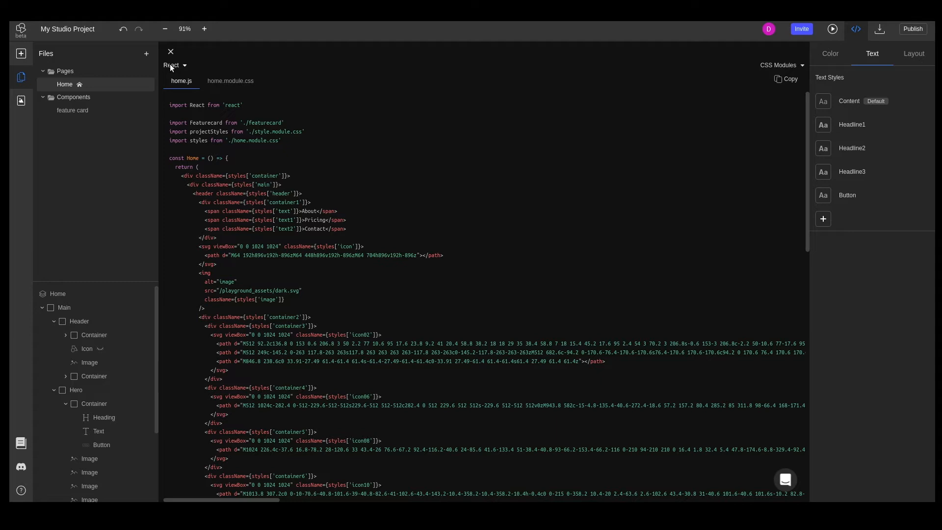
click(174, 65)
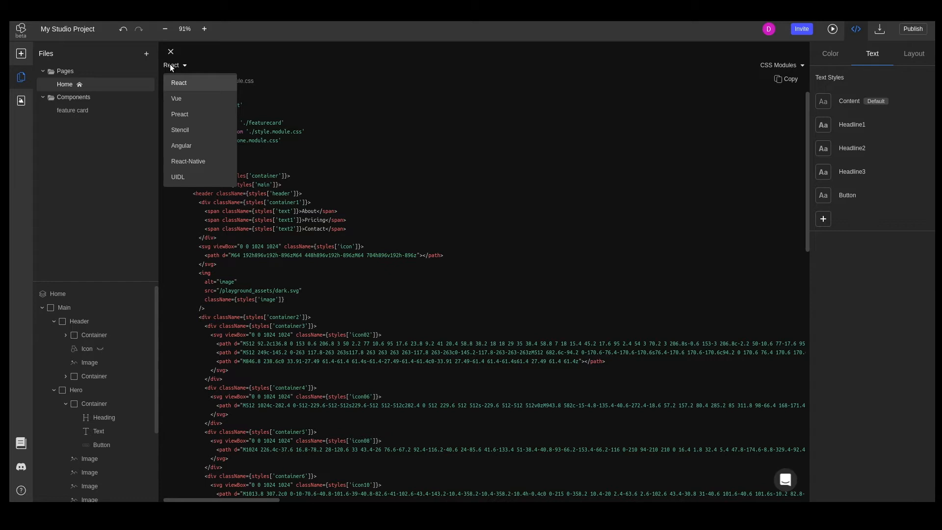
click(179, 83)
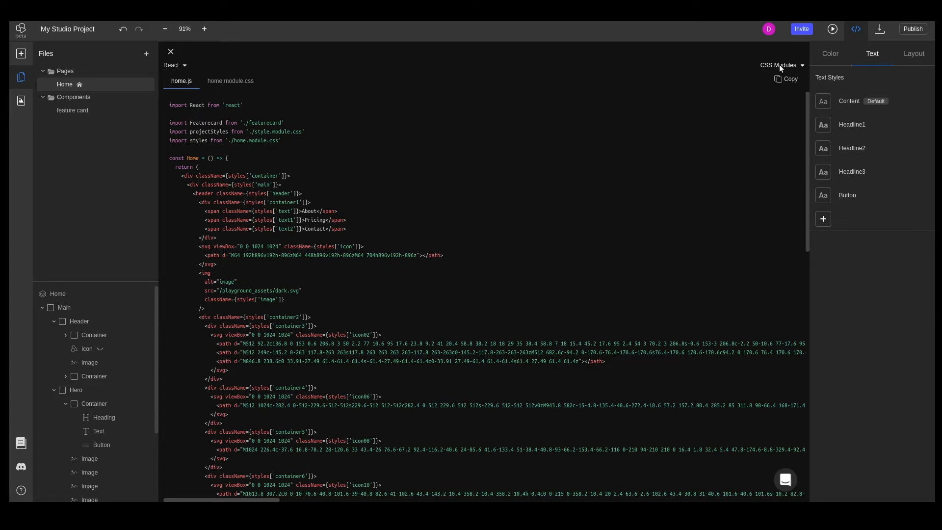
click(780, 65)
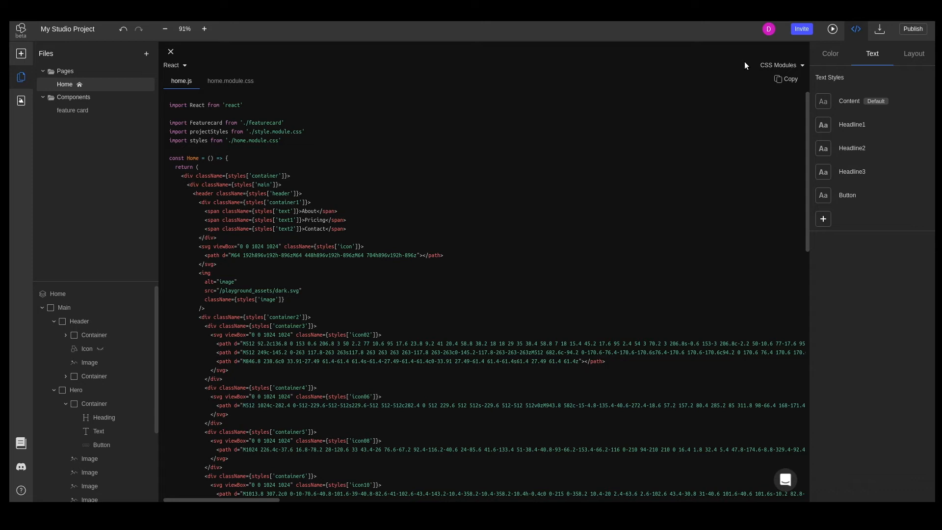
mouse_move(21, 77)
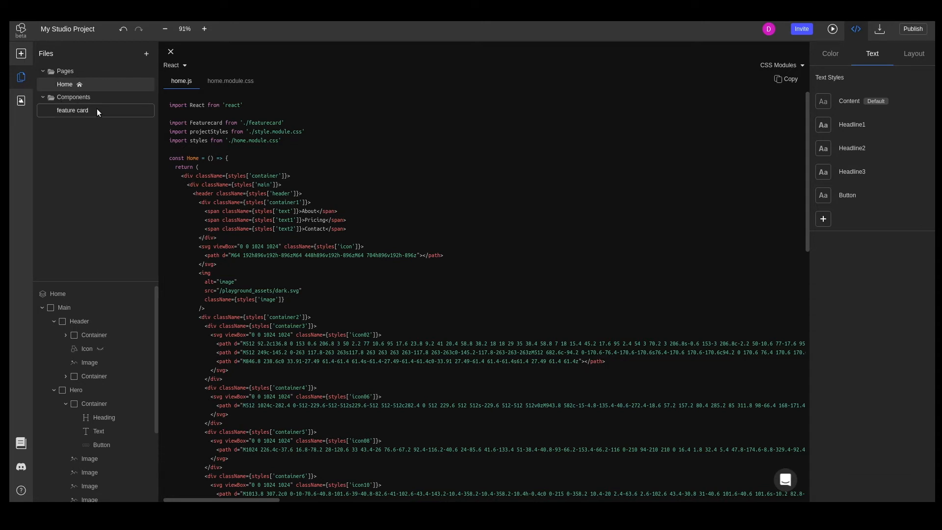
click(72, 109)
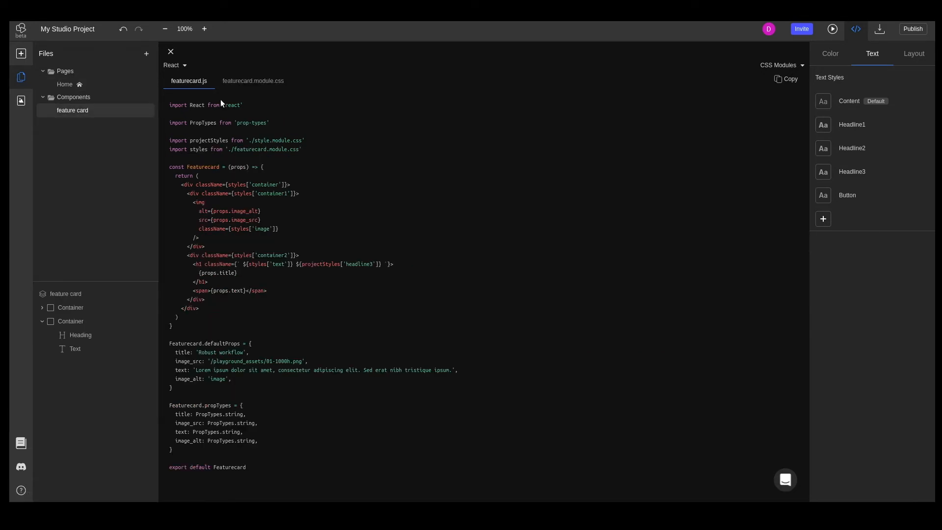
mouse_move(242, 118)
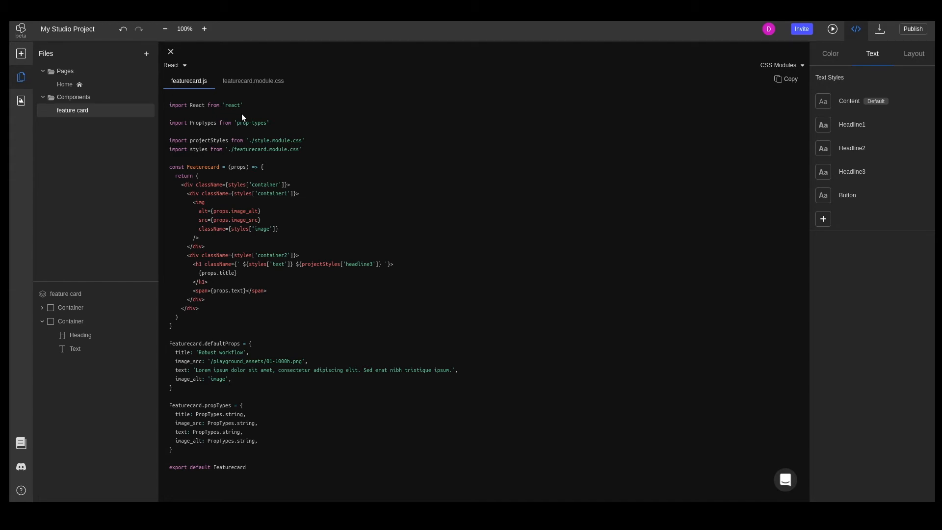
click(64, 84)
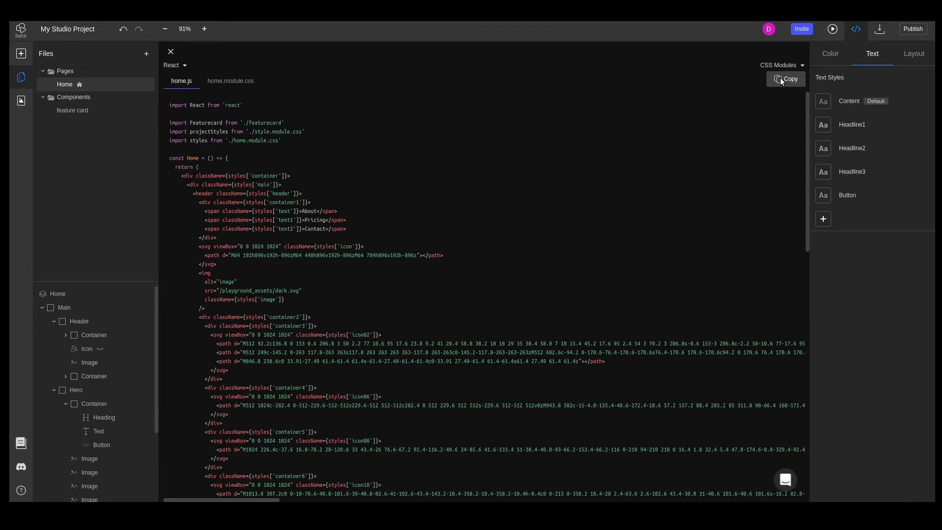
mouse_move(789, 79)
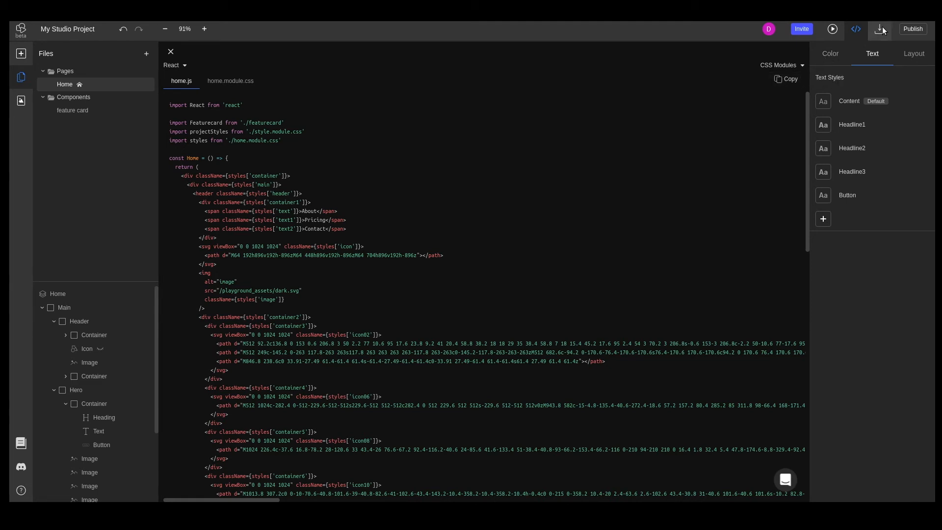
Step: Open the Export Project menu listing React, Next, Vue, Angular, CodeSandbox and GitHub
click(881, 29)
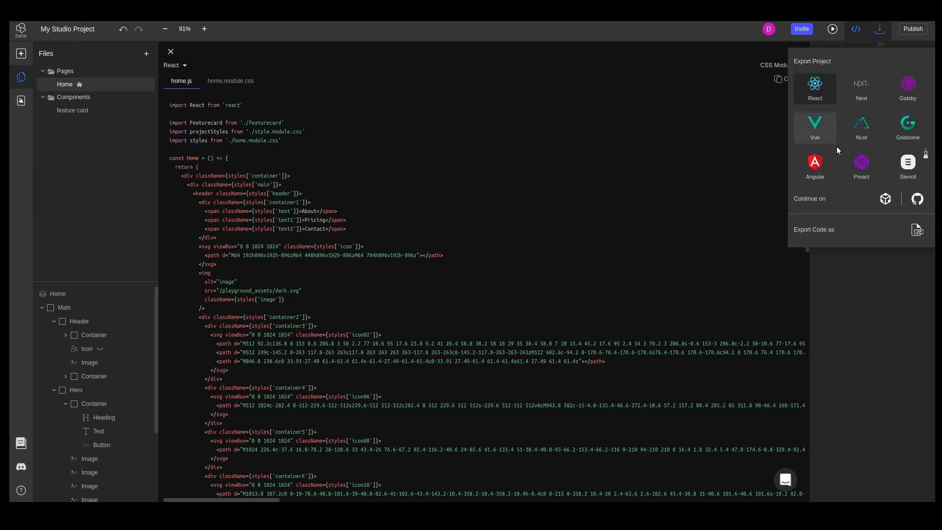
mouse_move(867, 110)
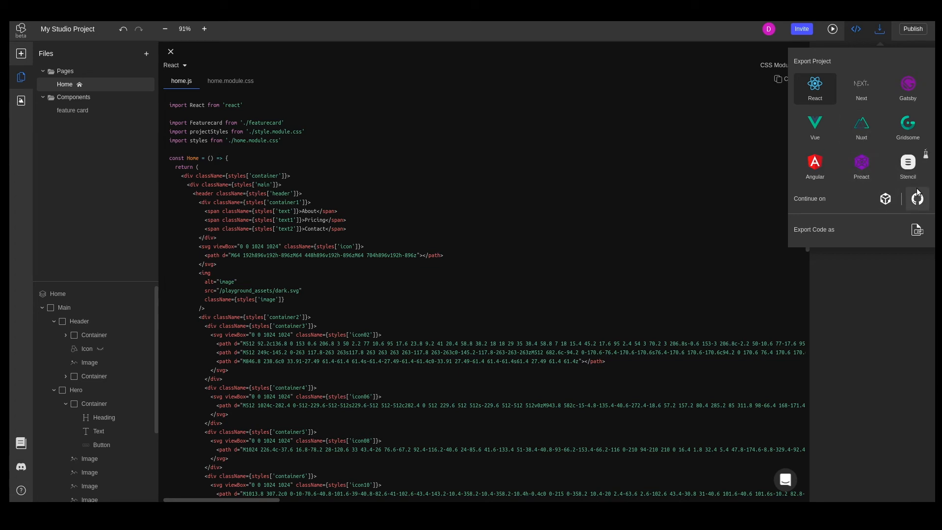
mouse_move(885, 199)
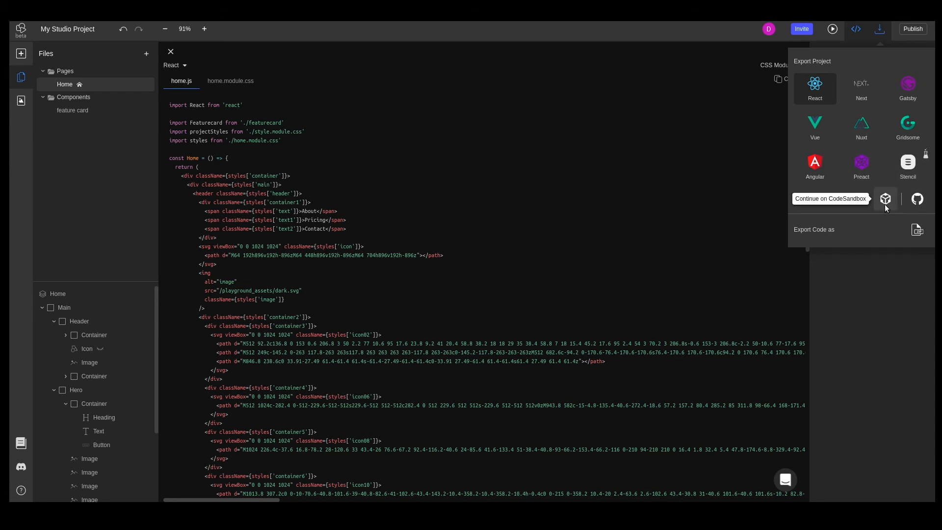